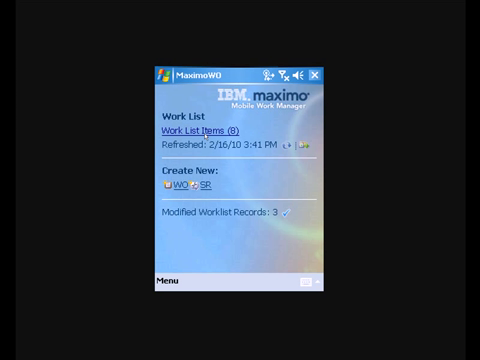
Open service request 4962, 'CDC sanitizer not working', from Work List Items and show its actions.
{"action": "left_click", "coordinate": [194, 128]}
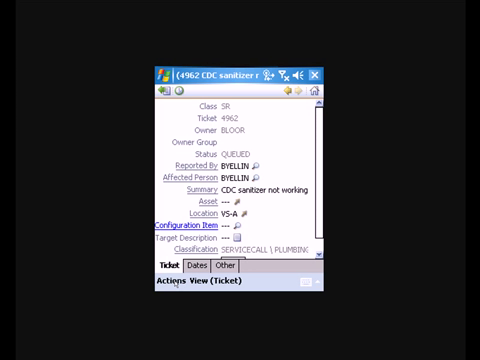
{"action": "left_click", "coordinate": [163, 291]}
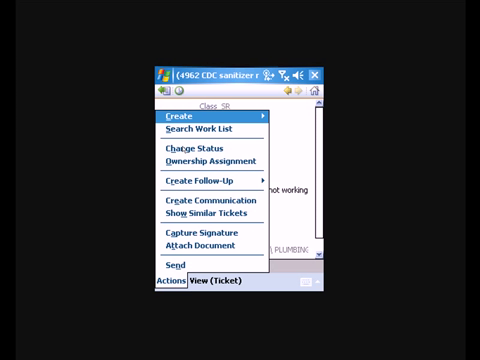
Change service request 4962's status from QUEUED to In Progress.
{"action": "left_click", "coordinate": [191, 148]}
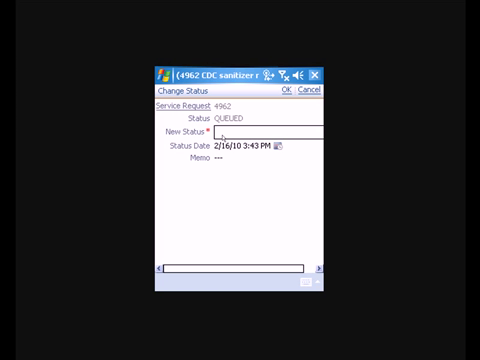
{"action": "left_click", "coordinate": [265, 131]}
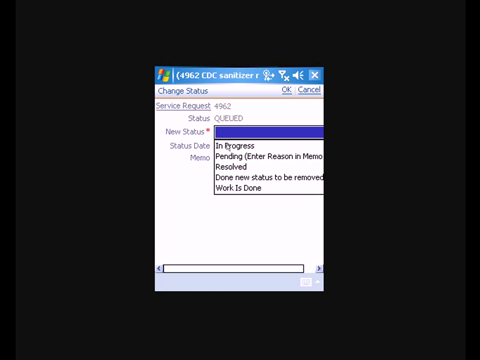
{"action": "left_click", "coordinate": [245, 147]}
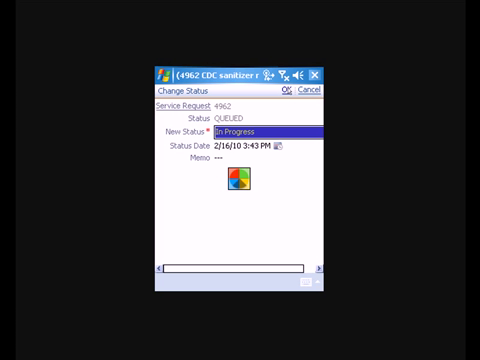
{"action": "left_click", "coordinate": [290, 89]}
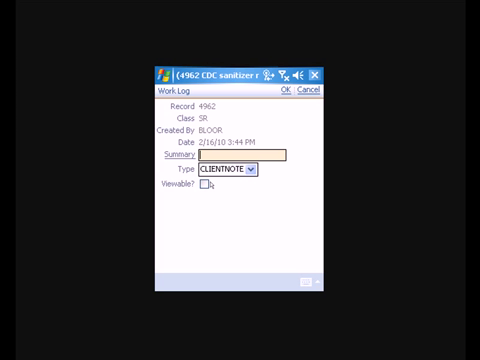
Enter a work log summary on 4962 about replacing the sanitizer box.
{"action": "type", "text": "replaced santitizer b"}
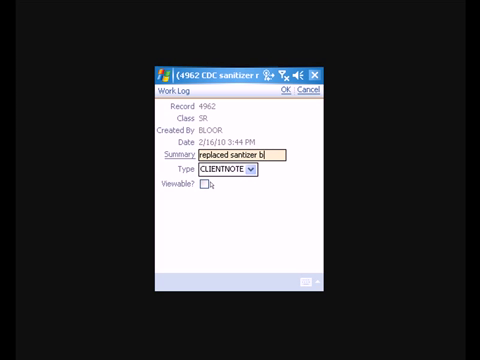
{"action": "type", "text": "ox"}
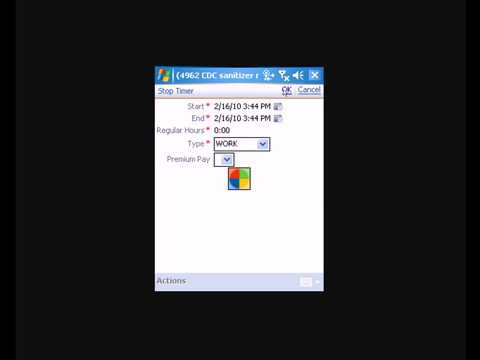
Confirm the Stop Timer dialog with type WORK to record the labor time.
{"action": "left_click", "coordinate": [297, 89]}
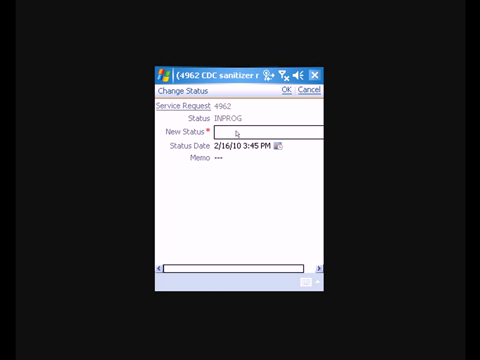
Set service request 4962's new status to Work Is Done and confirm.
{"action": "left_click", "coordinate": [265, 131]}
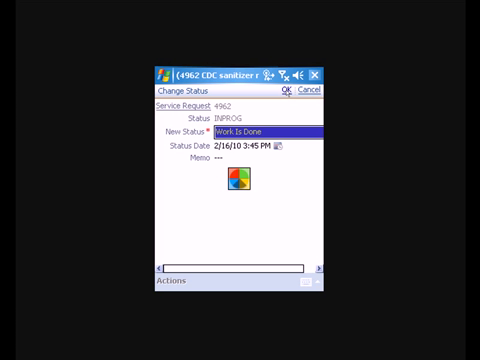
{"action": "left_click", "coordinate": [290, 89]}
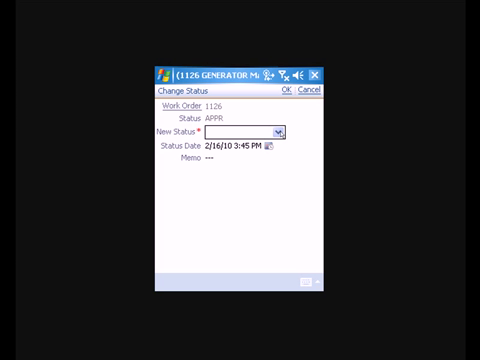
Change generator work order 1126's status from APPR to In Progress.
{"action": "left_click", "coordinate": [280, 132]}
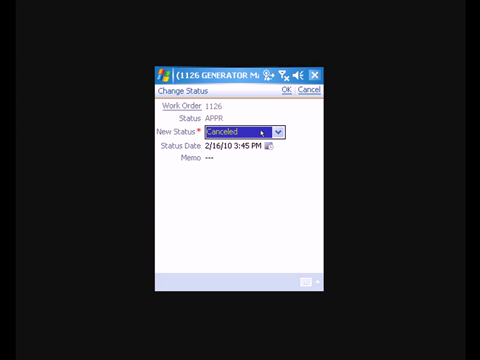
{"action": "left_click", "coordinate": [274, 132]}
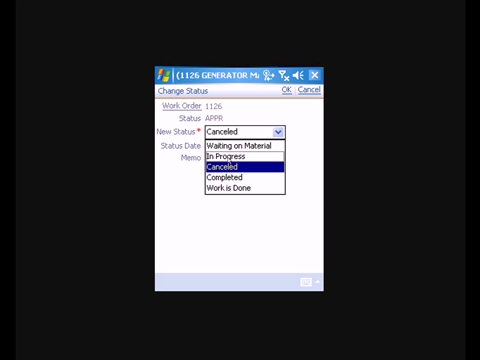
{"action": "left_click", "coordinate": [218, 155]}
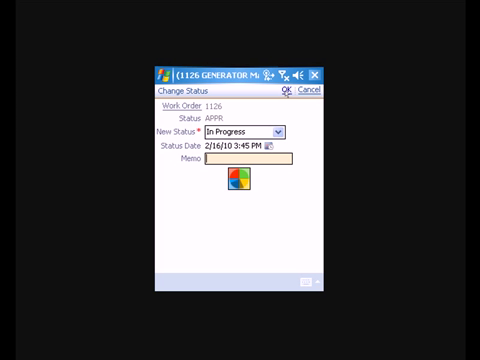
{"action": "left_click", "coordinate": [290, 87]}
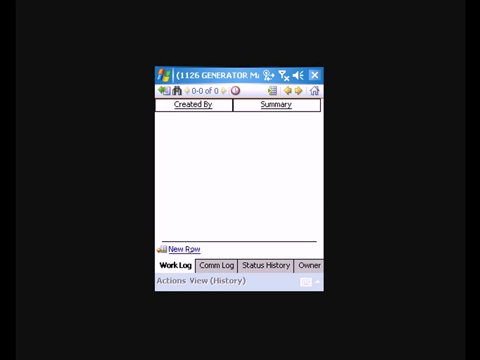
Save a new work log row on work order 1126 summarizing the generator work performed.
{"action": "left_click", "coordinate": [179, 240]}
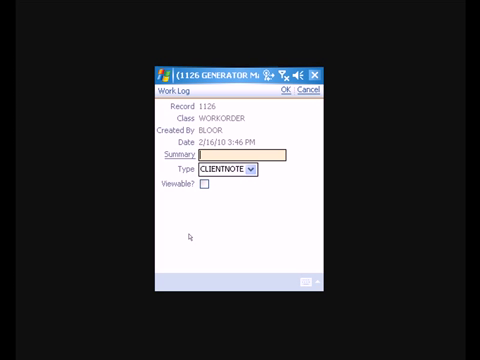
{"action": "type", "text": "peformed the generator r"}
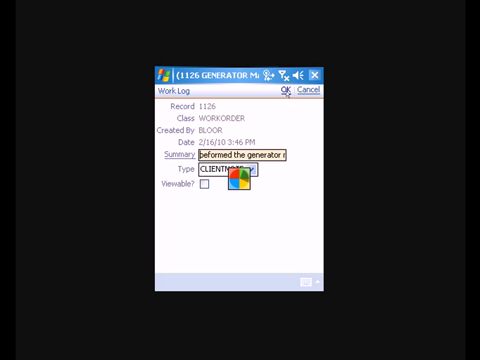
{"action": "left_click", "coordinate": [289, 88]}
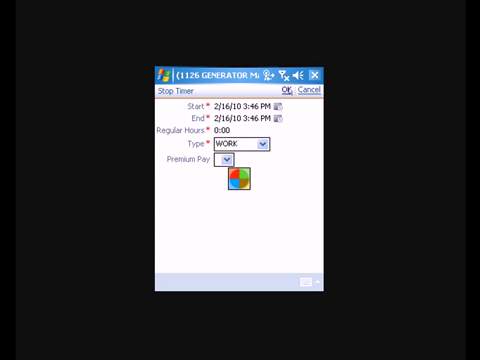
Stop the WORK timer on work order 1126, saving its labor entry.
{"action": "left_click", "coordinate": [289, 88]}
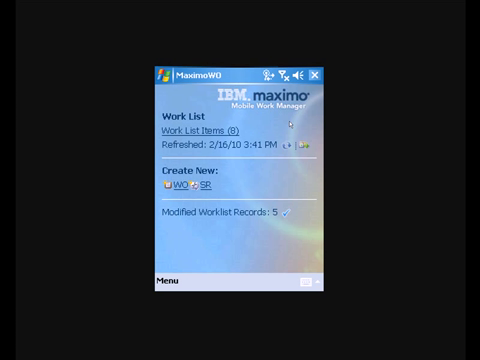
{"action": "mouse_move", "coordinate": [288, 122]}
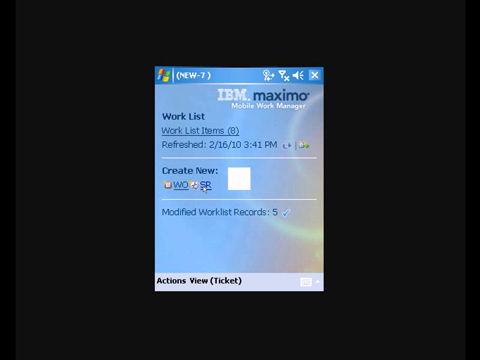
{"action": "left_click", "coordinate": [201, 187]}
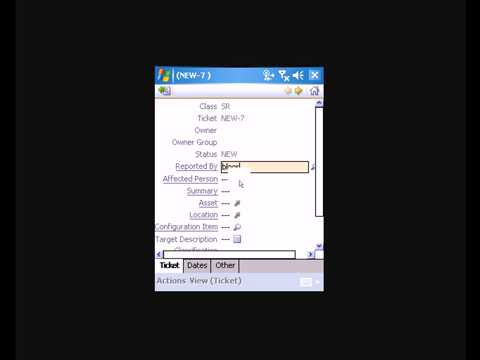
{"action": "left_click", "coordinate": [308, 164]}
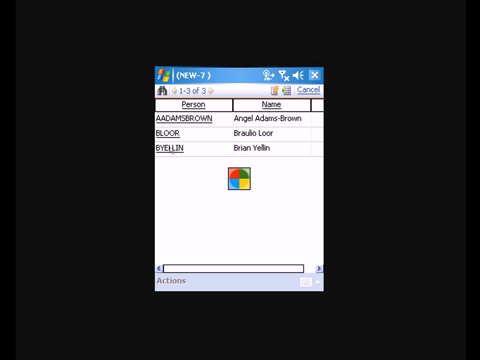
{"action": "left_click", "coordinate": [181, 149]}
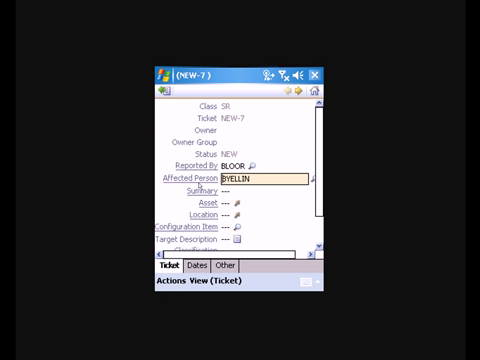
Enter the summary 'room b402 door is squeaking'.
{"action": "left_click", "coordinate": [250, 188]}
{"action": "type", "text": "rorm b402"}
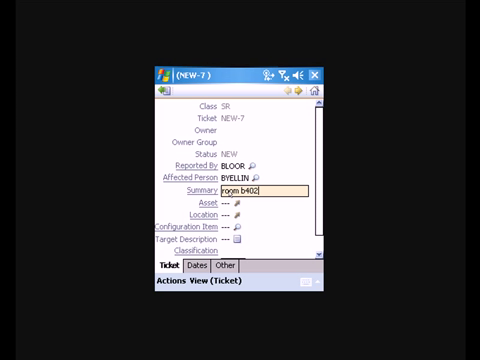
{"action": "type", "text": "d"}
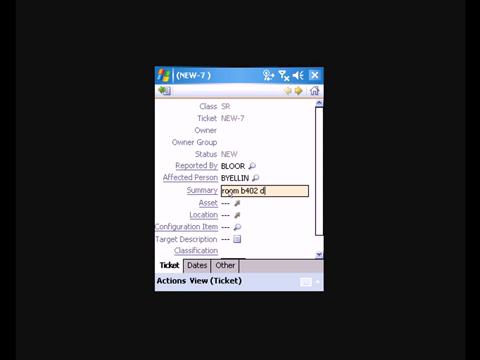
{"action": "type", "text": "oor is sq"}
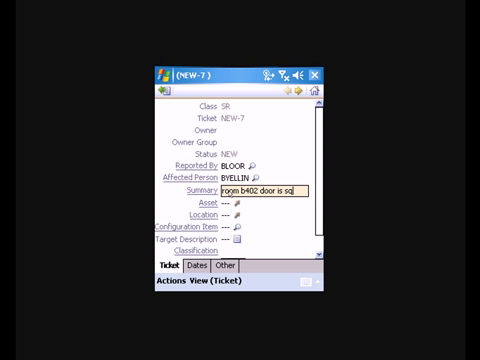
{"action": "type", "text": "b402 door is squeaking"}
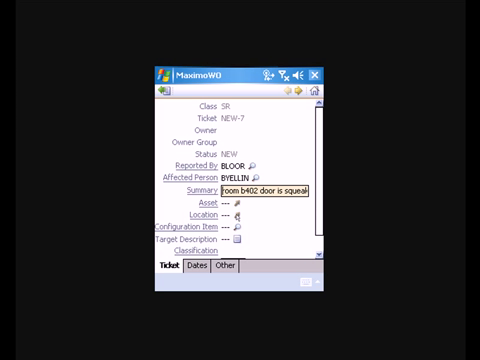
Pick location VS-A from the lookup and scroll down to the priority fields.
{"action": "left_click", "coordinate": [255, 215]}
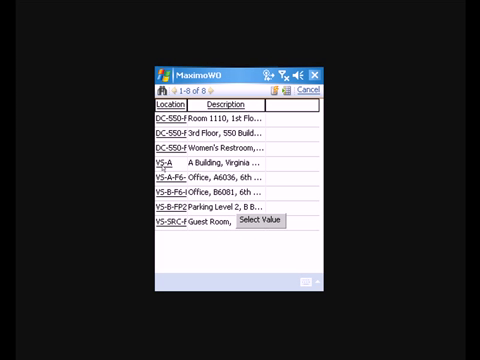
{"action": "left_click", "coordinate": [162, 163]}
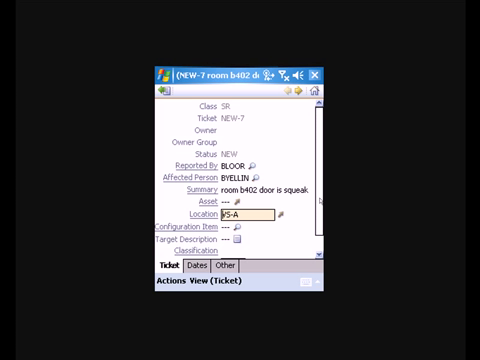
{"action": "scroll", "scroll_direction": "down", "scroll_amount": 3}
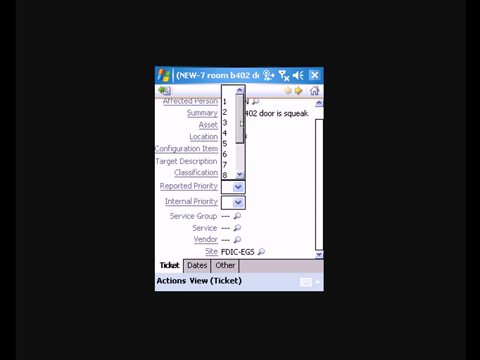
{"action": "scroll", "scroll_direction": "down", "scroll_amount": 3}
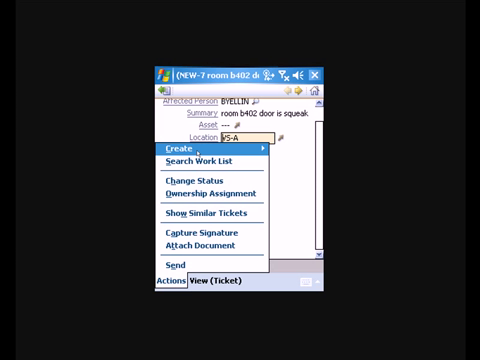
{"action": "mouse_move", "coordinate": [200, 178]}
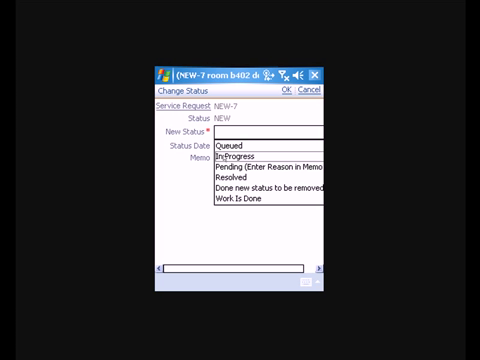
Choose In Progress as the new status with memo 'Found door to be squeaky'.
{"action": "left_click", "coordinate": [240, 149]}
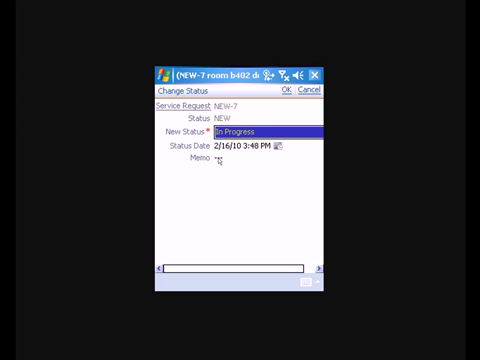
{"action": "left_click", "coordinate": [250, 161]}
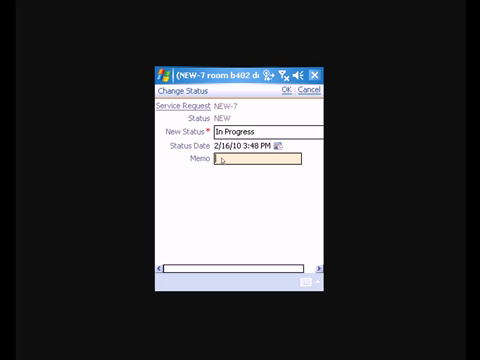
{"action": "type", "text": "Found"}
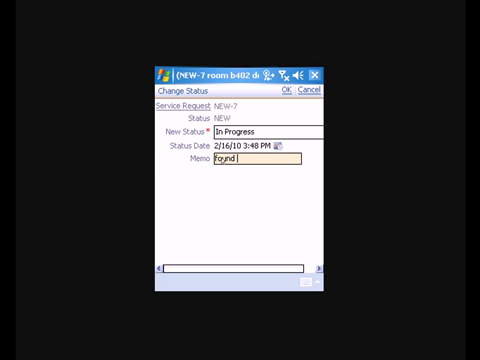
{"action": "type", "text": "door"}
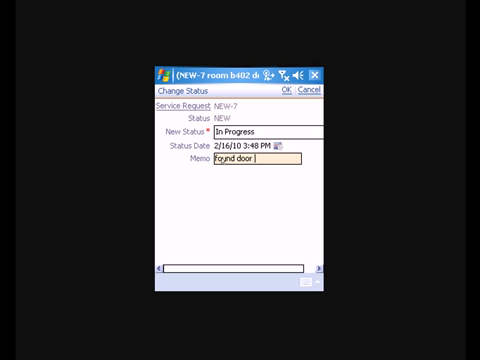
{"action": "type", "text": "to be a"}
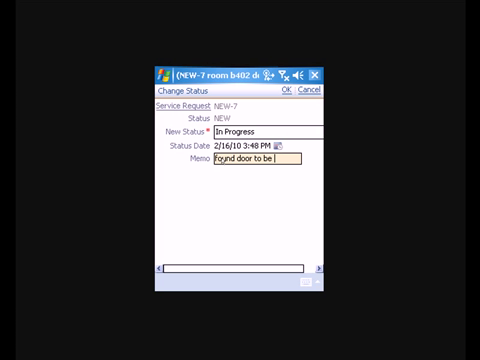
{"action": "type", "text": "squea"}
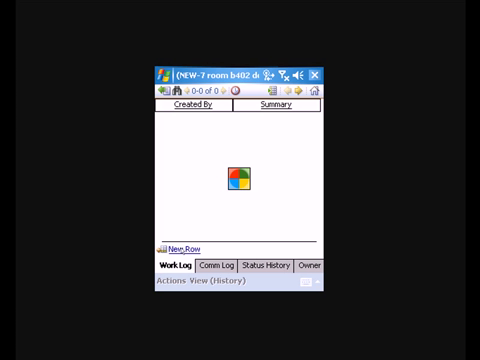
Add a work log entry with summary 'oiled door' and save it.
{"action": "left_click", "coordinate": [174, 243]}
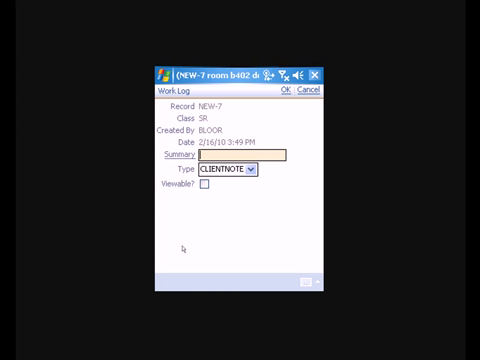
{"action": "type", "text": "olled"}
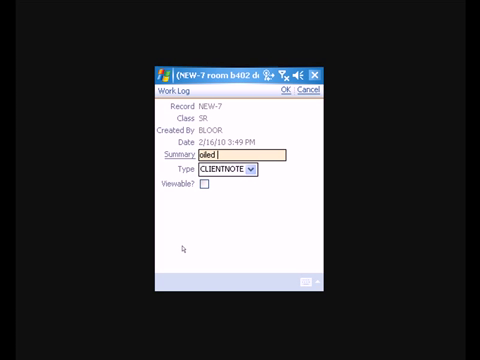
{"action": "type", "text": "door"}
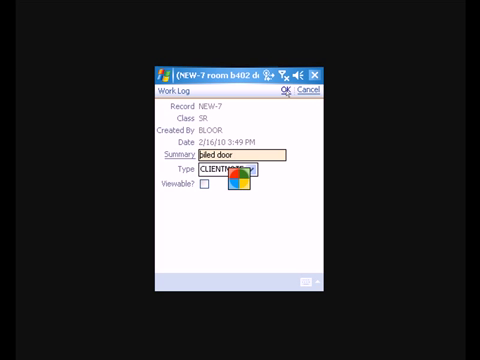
{"action": "left_click", "coordinate": [289, 86]}
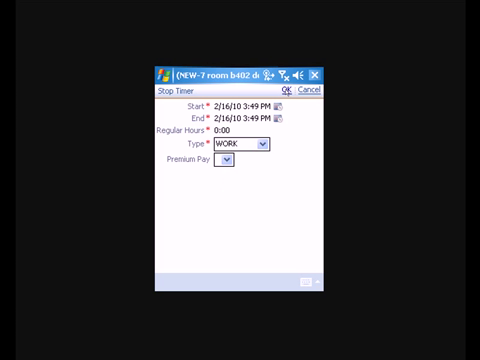
Confirm the Stop Timer form, saving the labor time as WORK.
{"action": "left_click", "coordinate": [289, 92]}
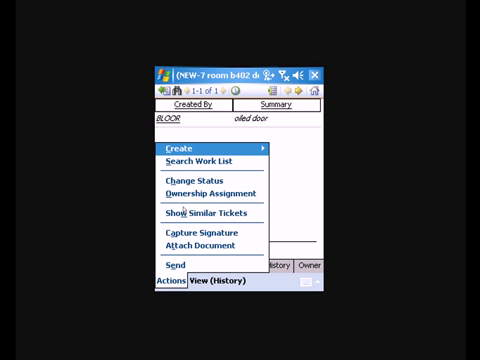
{"action": "mouse_move", "coordinate": [197, 181]}
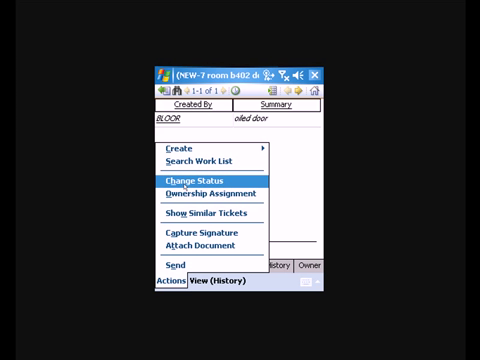
Change the request's status to Work Is Done and confirm.
{"action": "left_click", "coordinate": [185, 183]}
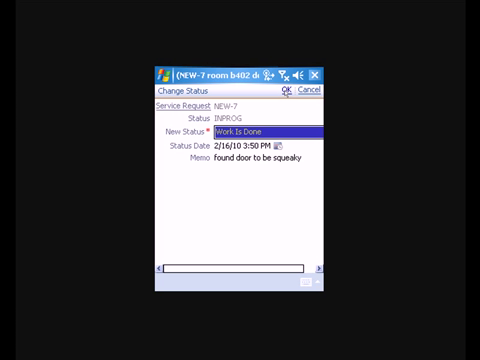
{"action": "left_click", "coordinate": [285, 89]}
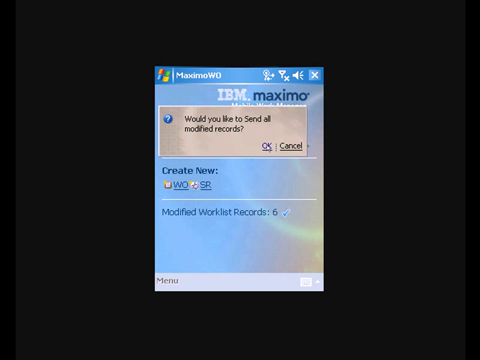
Confirm the 'Send all modified records?' prompt to send the 6 records.
{"action": "left_click", "coordinate": [261, 148]}
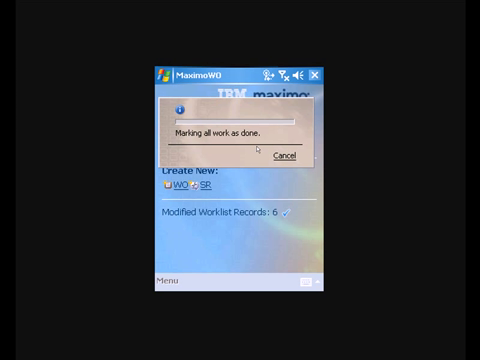